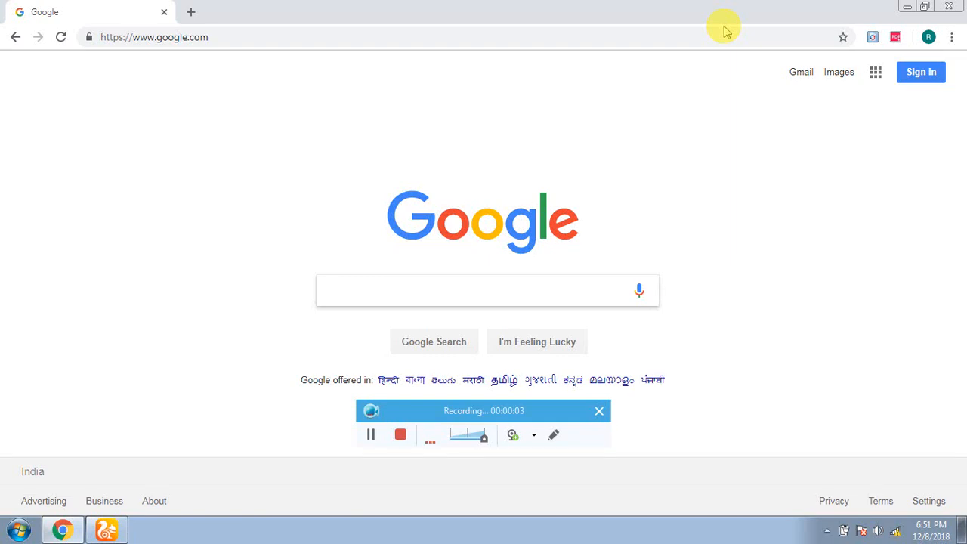
# Reach slideshare.net from the address bar via the 'slideshare presentations' suggestion.
pyautogui.click(155, 36)
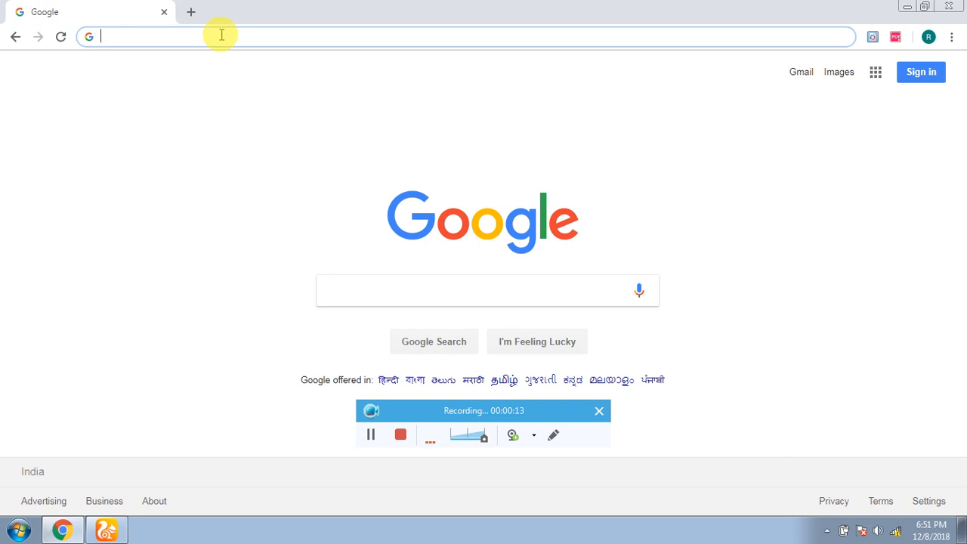
pyautogui.write('shareslide')
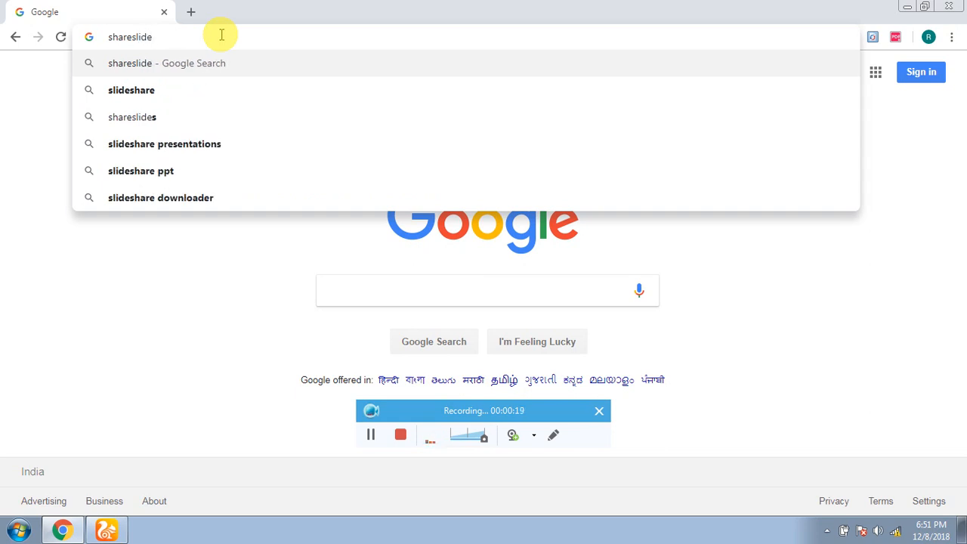
pyautogui.click(163, 143)
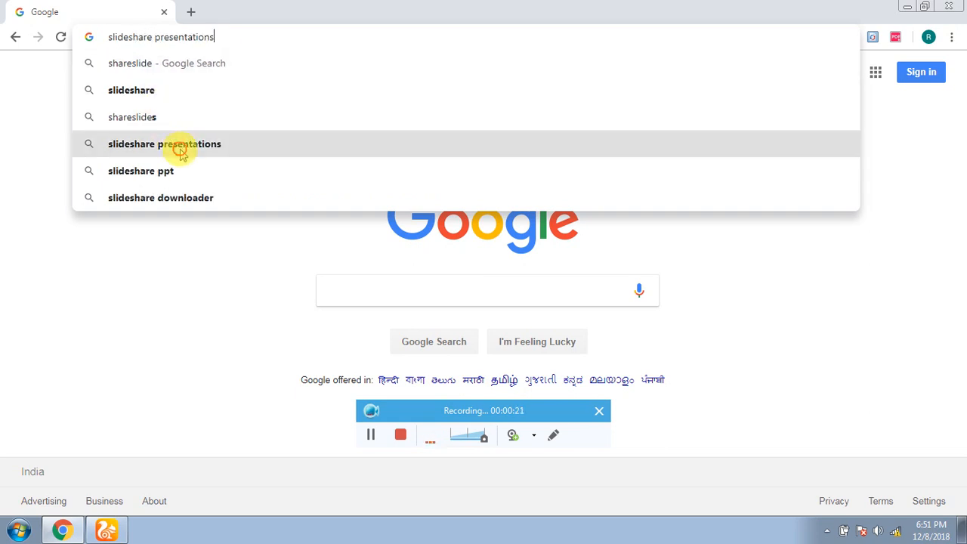
pyautogui.click(164, 143)
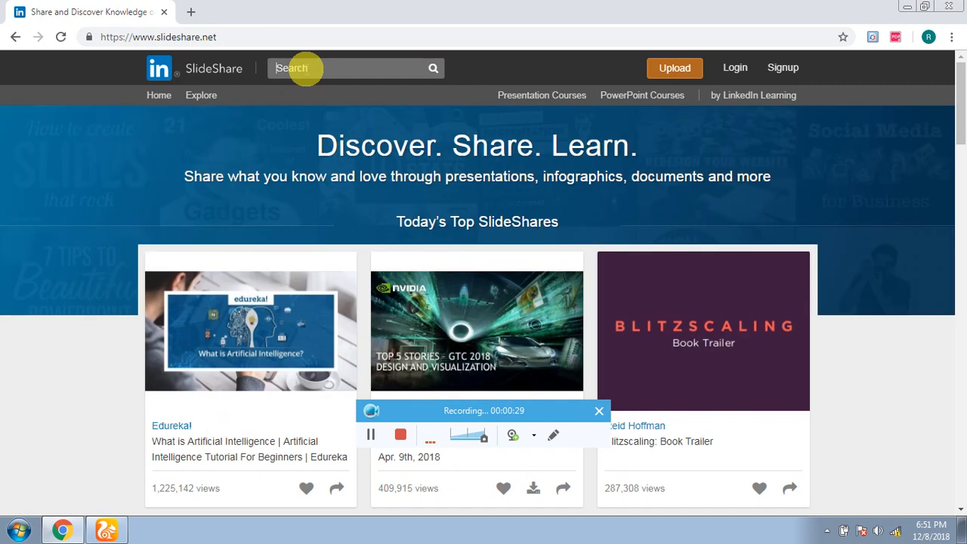
# Search SlideShare for 'diode' to find the Gunn diode presentation.
pyautogui.write('d')
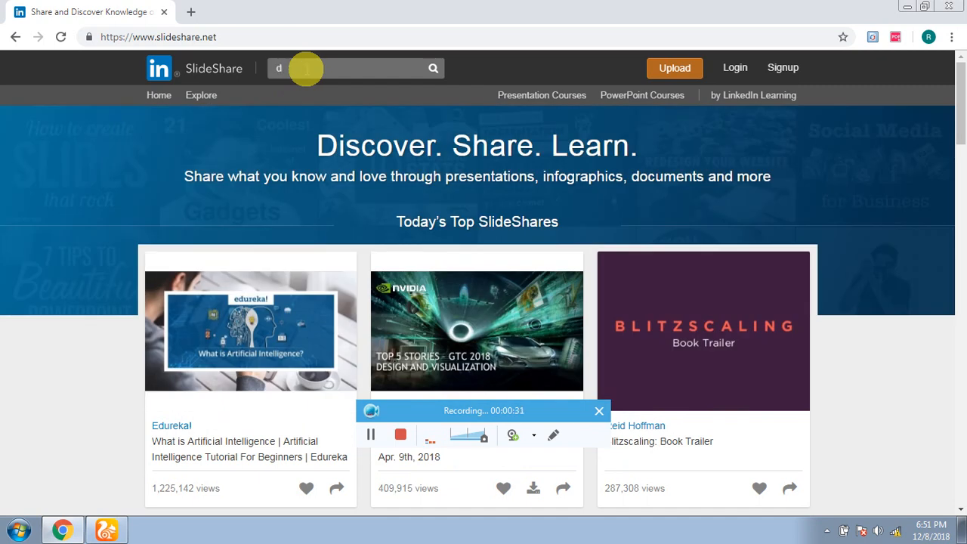
pyautogui.write('i')
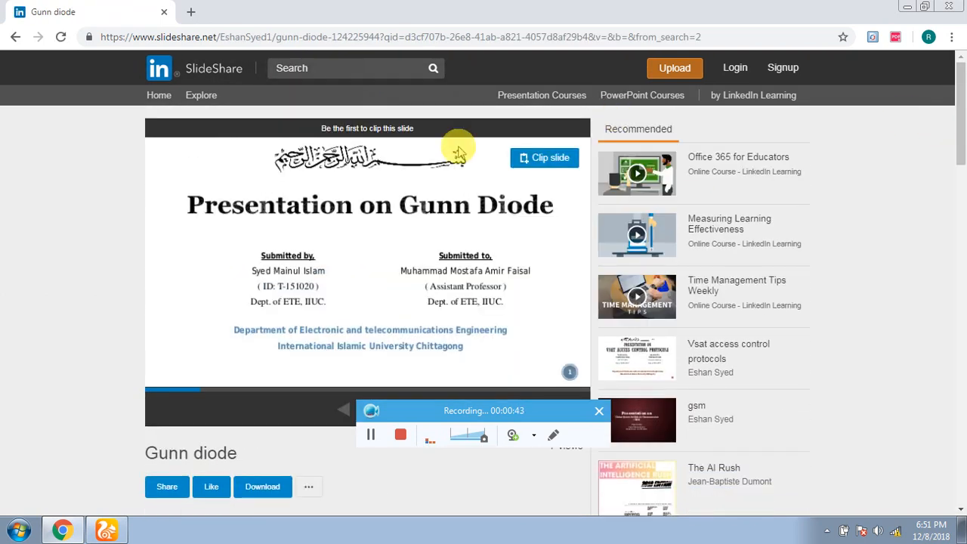
pyautogui.scroll(-3)
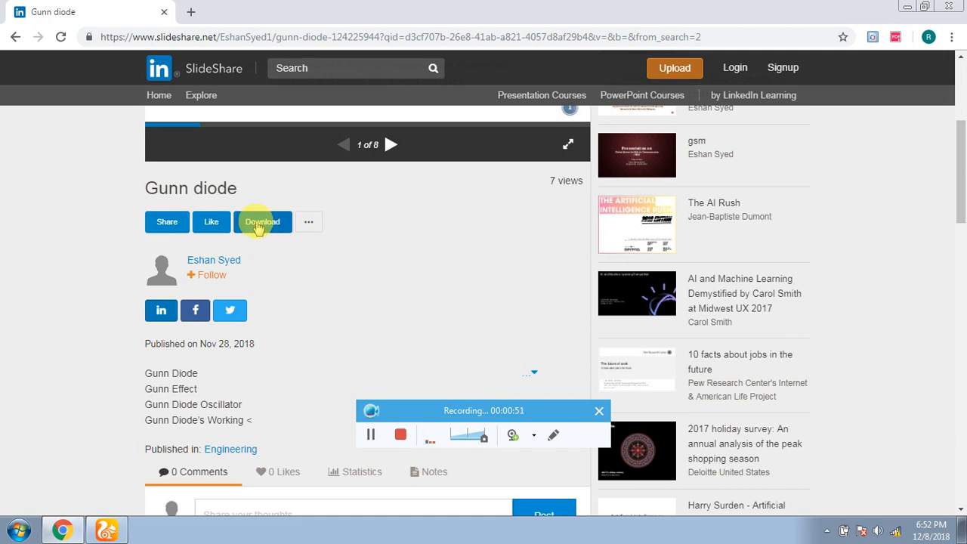
pyautogui.click(263, 220)
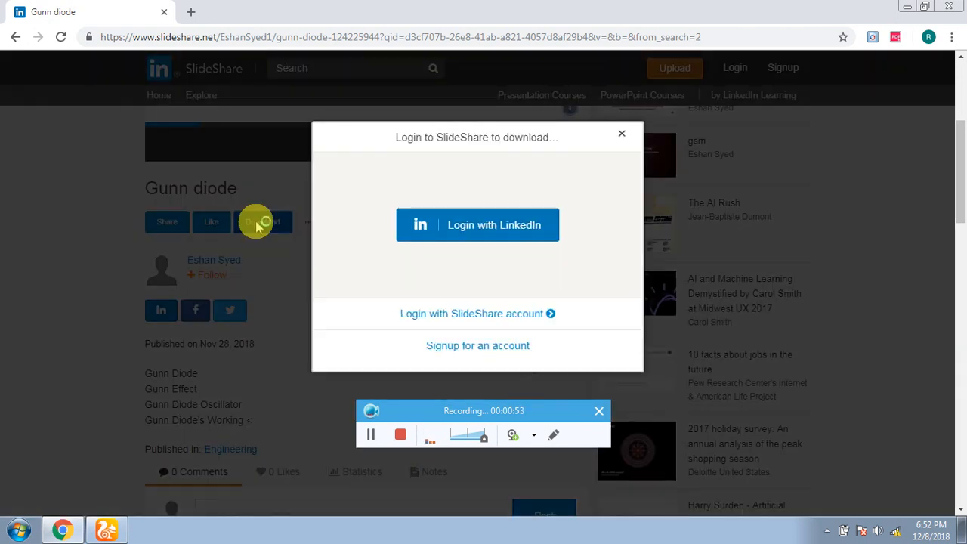
pyautogui.moveTo(477, 224)
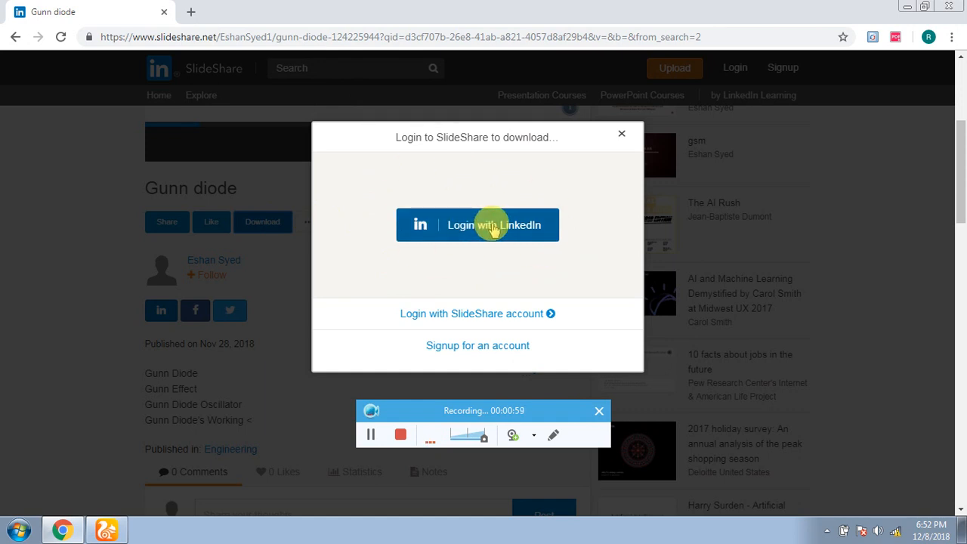
pyautogui.click(621, 133)
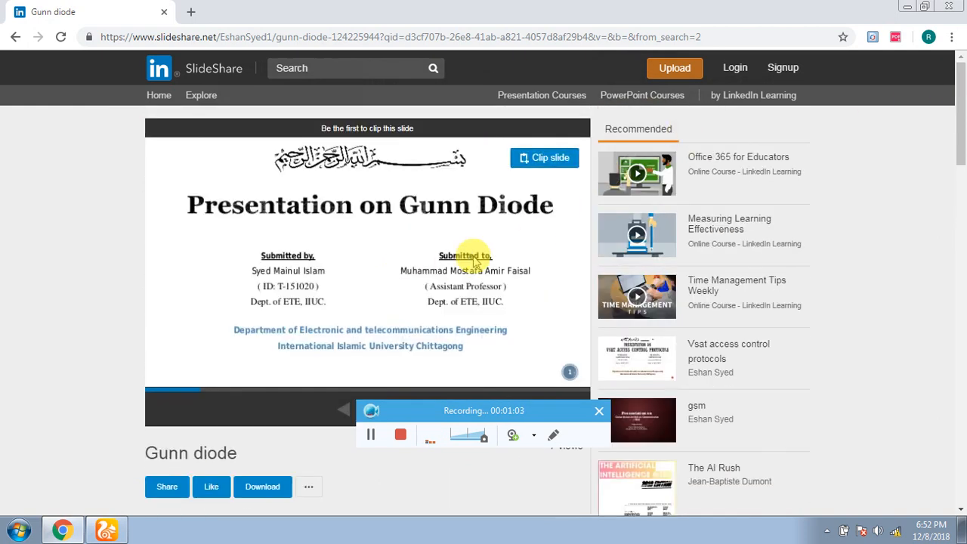
# Copy the Gunn diode presentation's URL from the address bar.
pyautogui.click(363, 36)
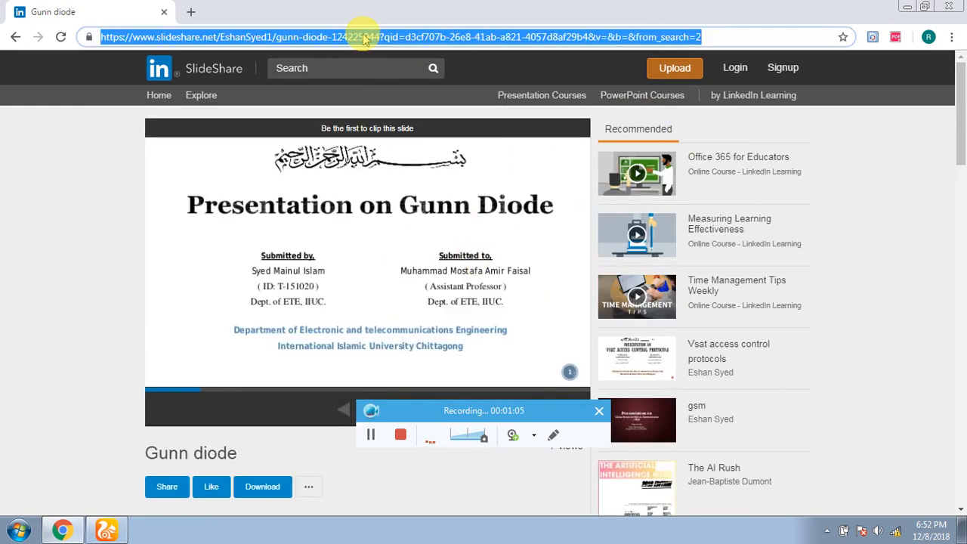
pyautogui.rightClick(363, 36)
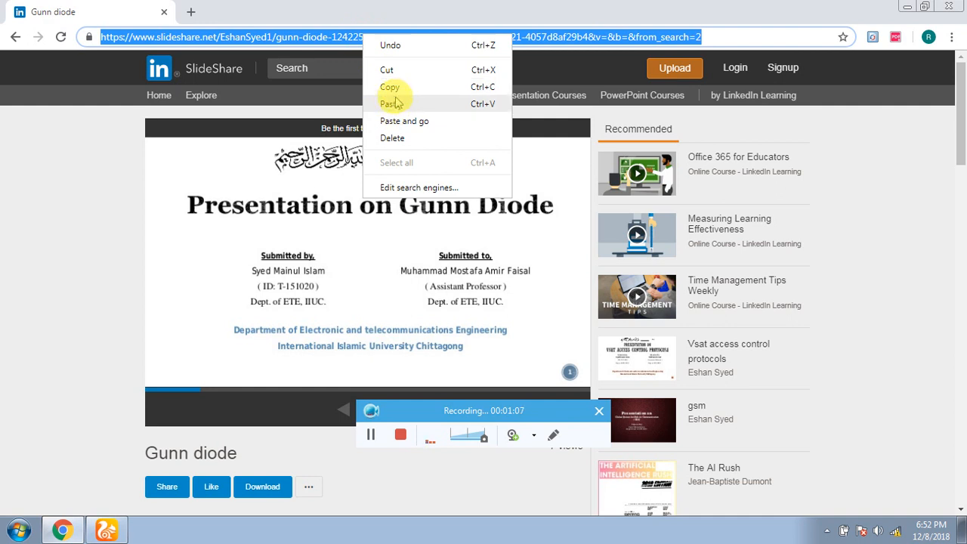
pyautogui.click(393, 103)
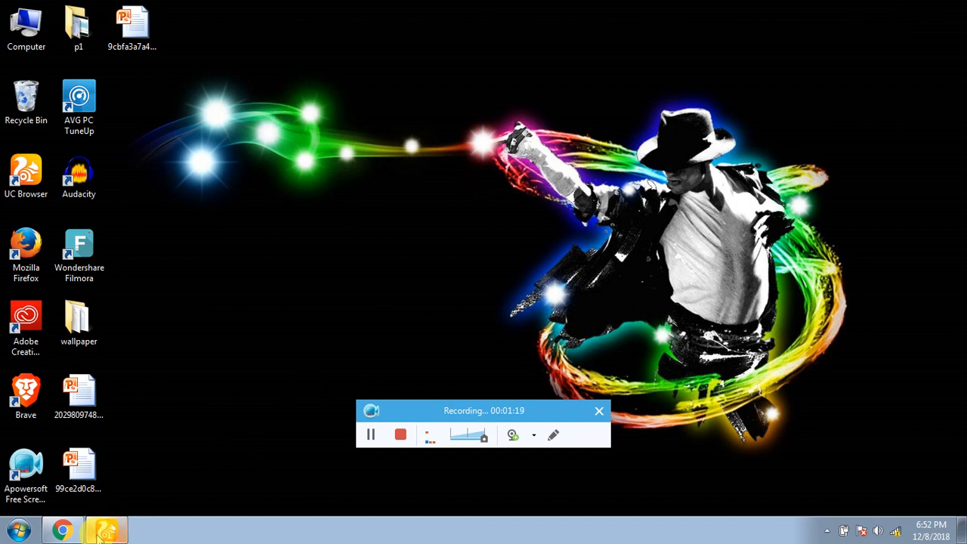
# Bring back UC Browser and switch to a second Slideshare Downloader tab.
pyautogui.click(64, 529)
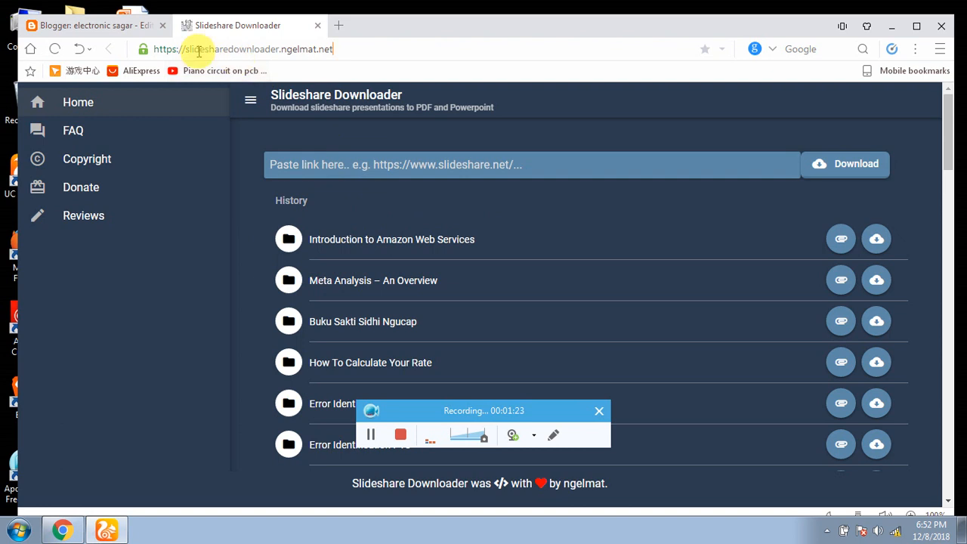
pyautogui.moveTo(118, 24)
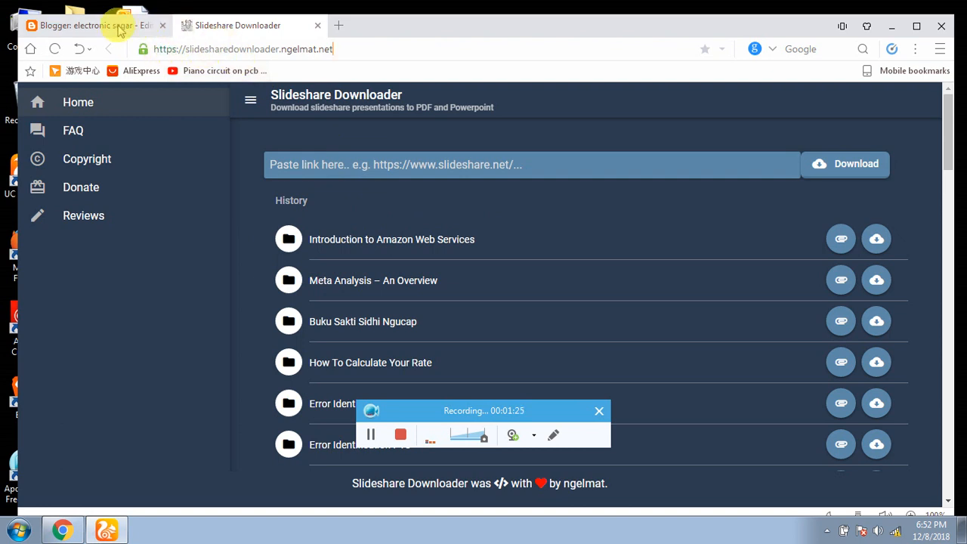
pyautogui.click(90, 24)
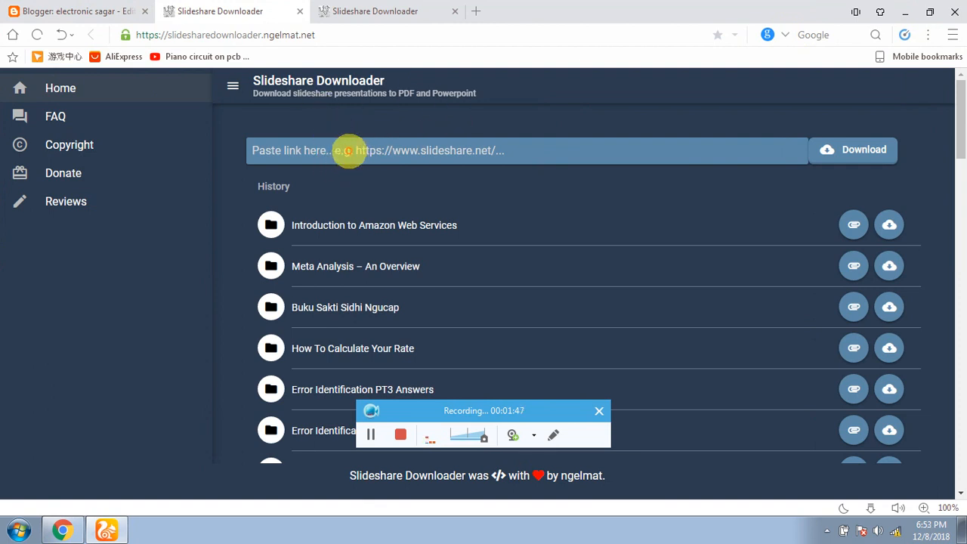
pyautogui.moveTo(399, 225)
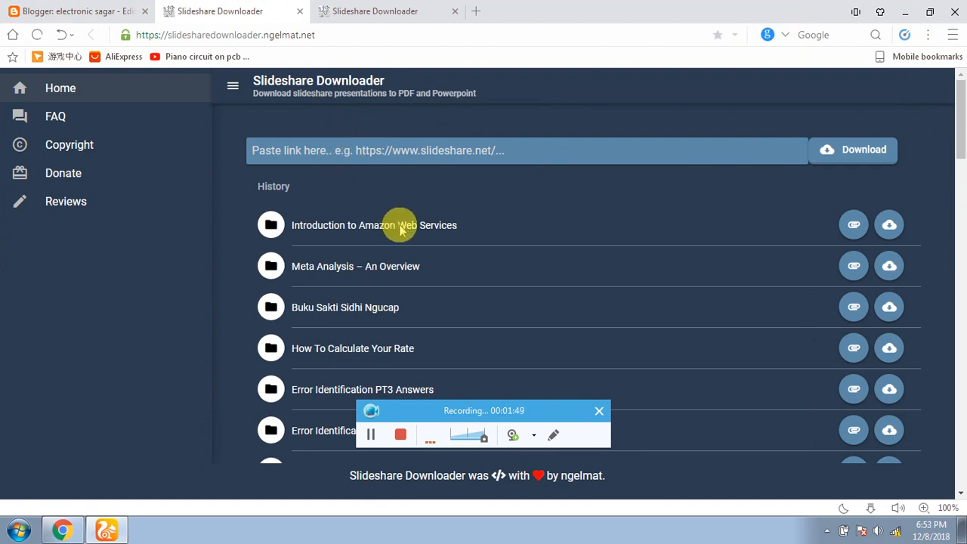
pyautogui.moveTo(393, 239)
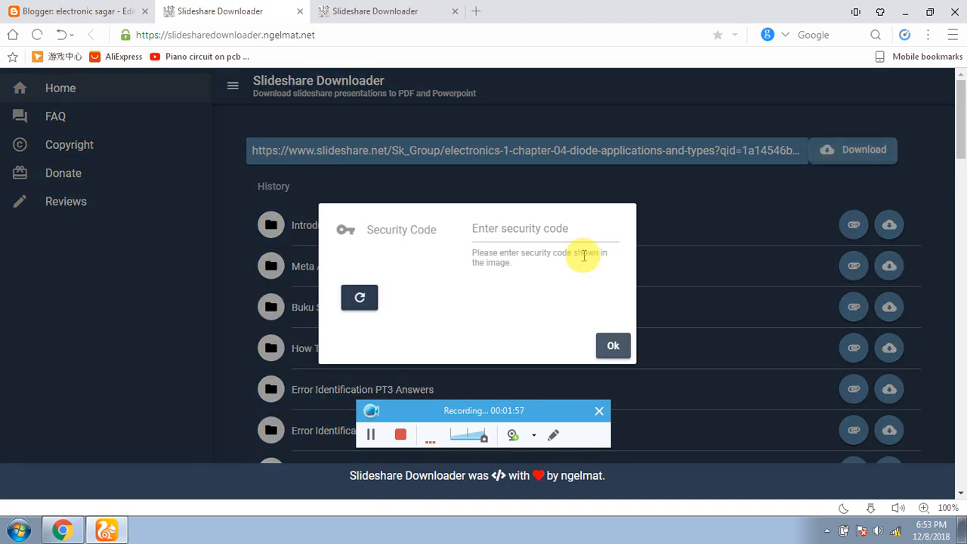
# Enter the captcha security code 3a512b and submit it to start conversion.
pyautogui.click(520, 226)
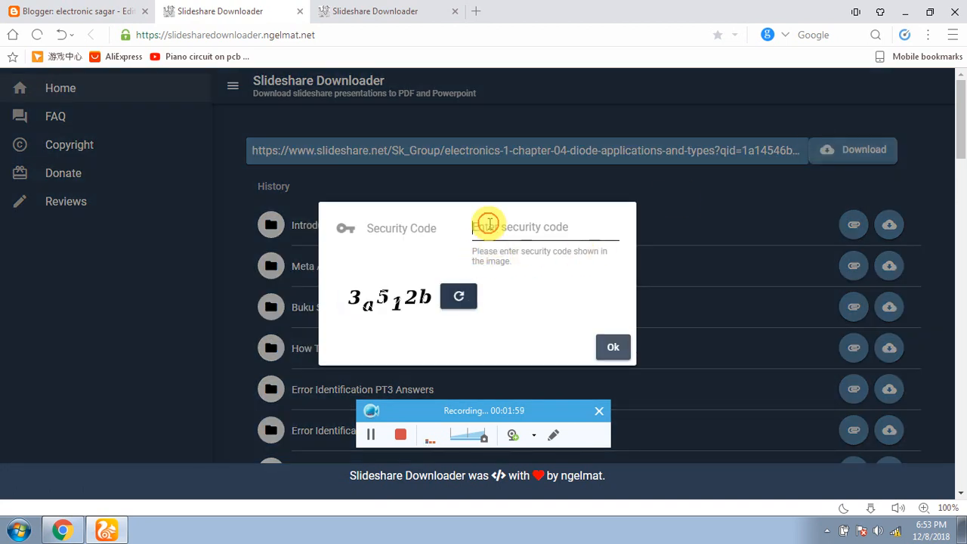
pyautogui.write('3')
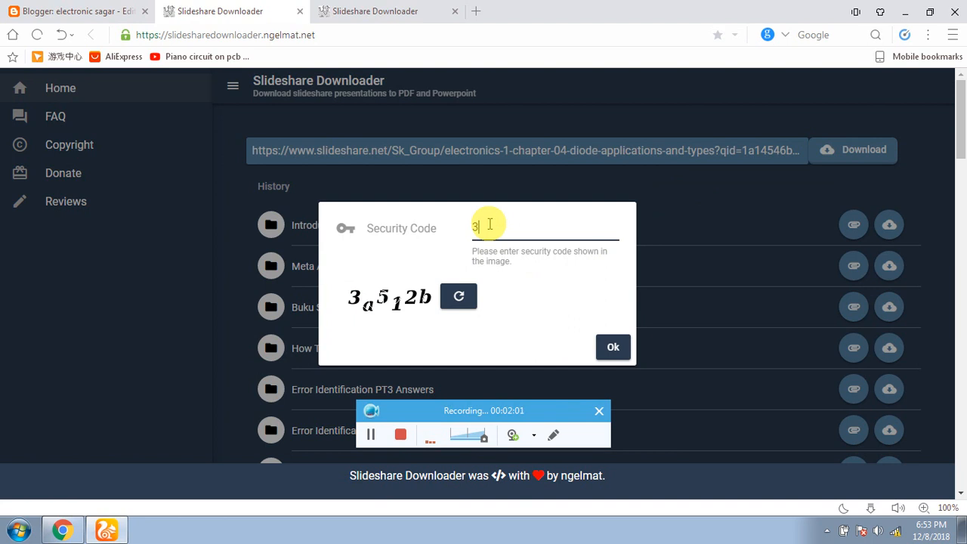
pyautogui.write('a')
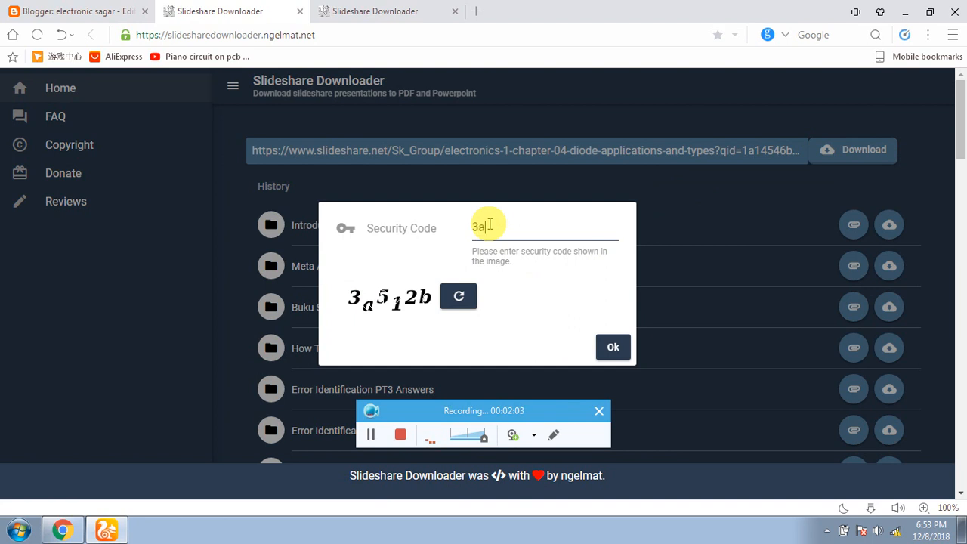
pyautogui.write('512b')
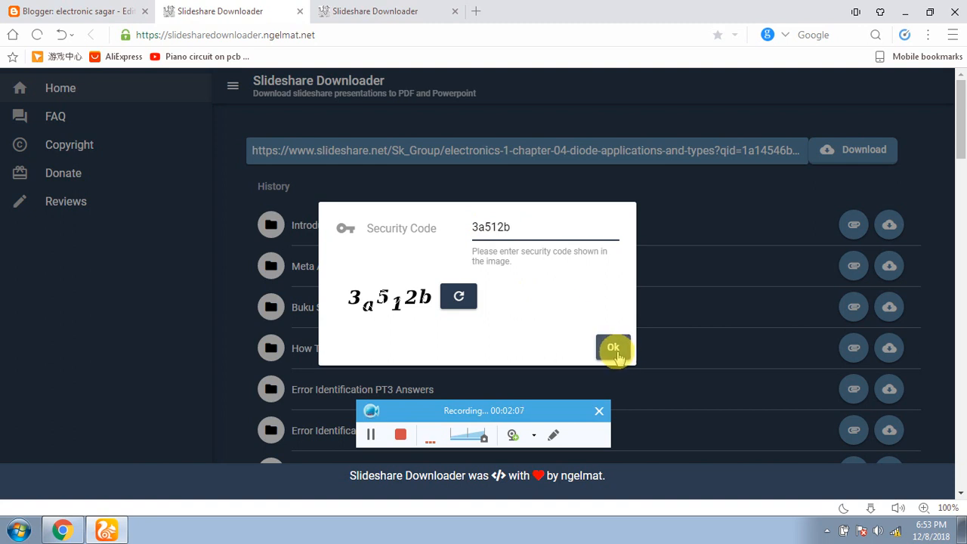
pyautogui.click(614, 348)
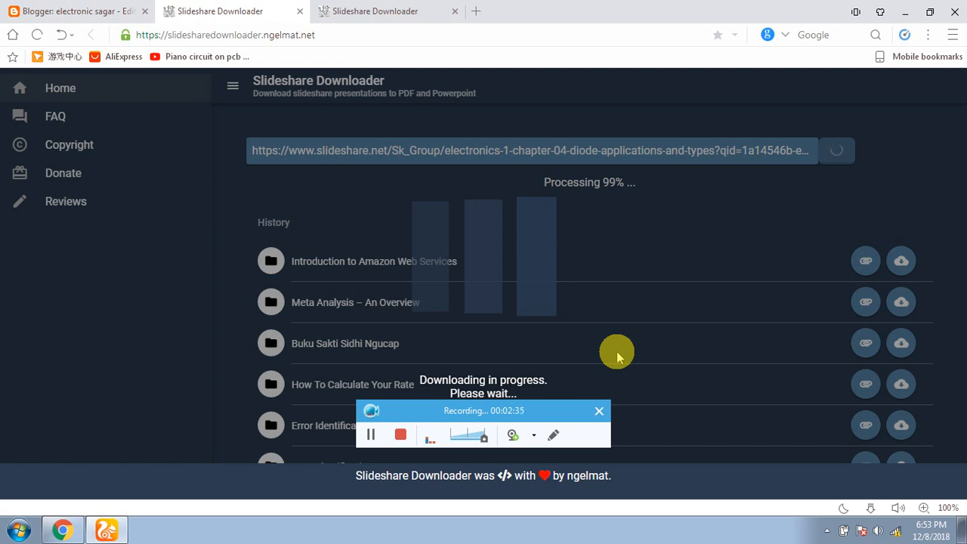
pyautogui.moveTo(437, 126)
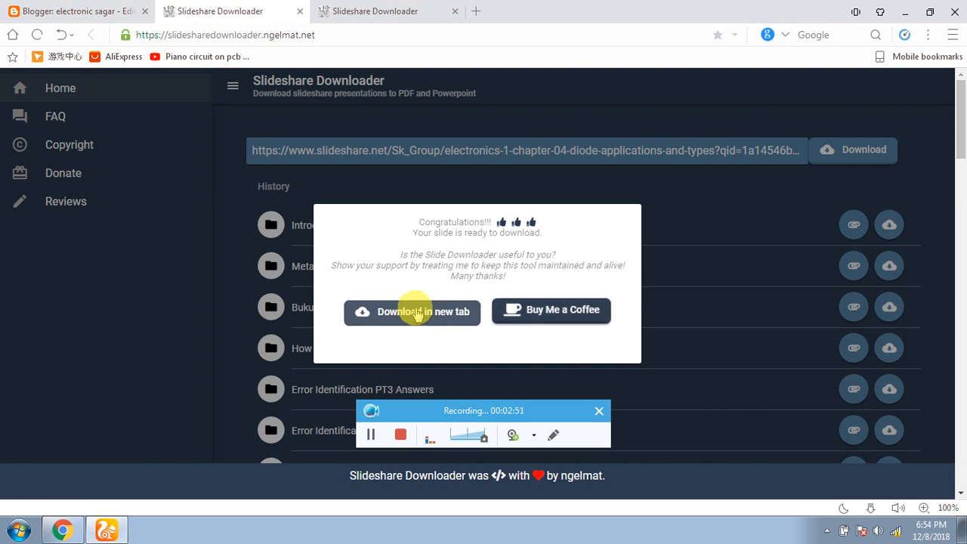
# Take the finished conversion's 'Download in new tab' option from the Congratulations dialog.
pyautogui.click(411, 312)
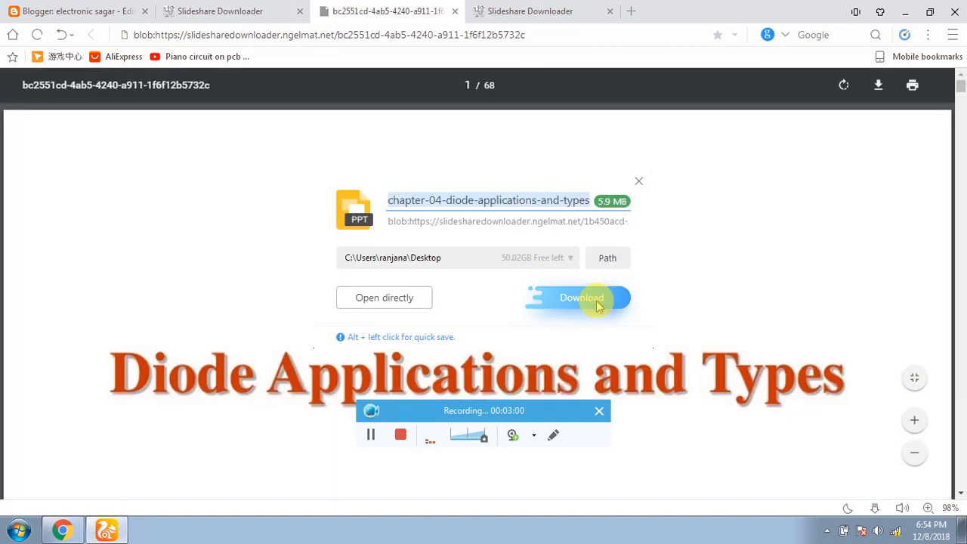
# Save the diode PPT to the Desktop and scroll through its first slides.
pyautogui.click(581, 297)
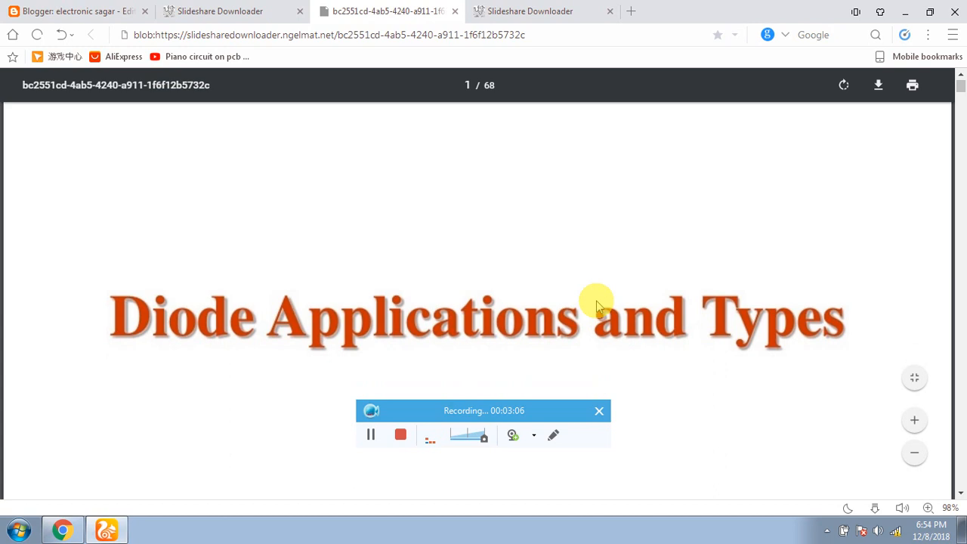
pyautogui.scroll(-3)
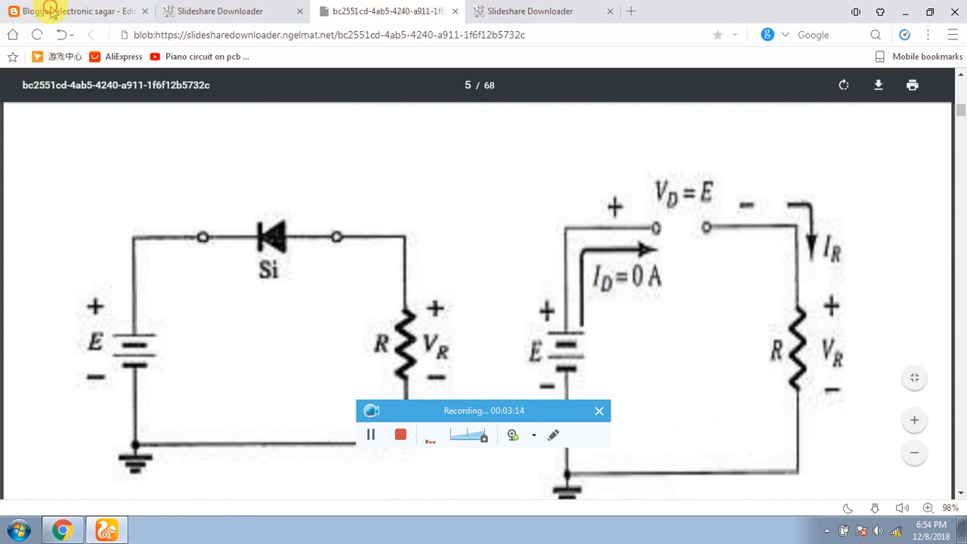
# Switch to the 'Blogger: electronic sagar' tab showing the how-to post draft.
pyautogui.click(76, 11)
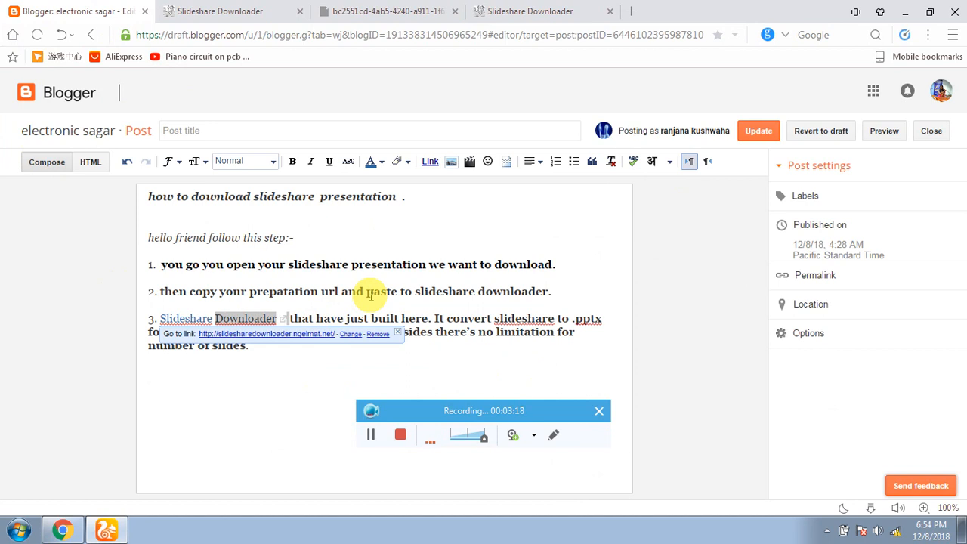
pyautogui.moveTo(133, 269)
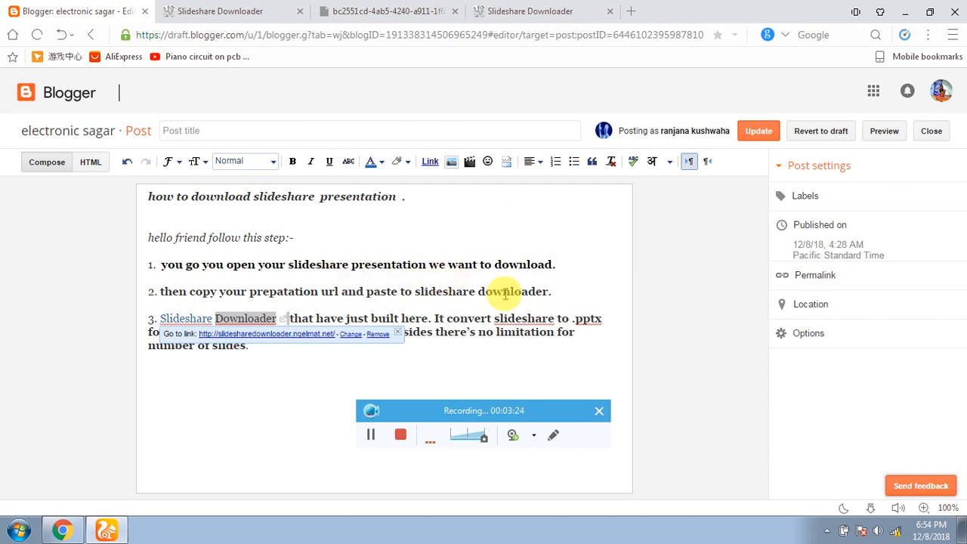
pyautogui.moveTo(393, 260)
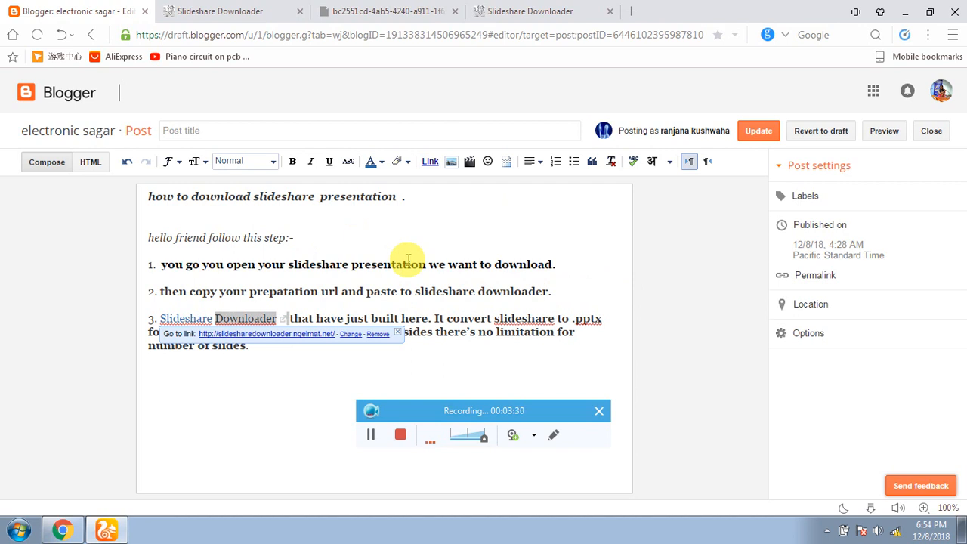
pyautogui.moveTo(330, 265)
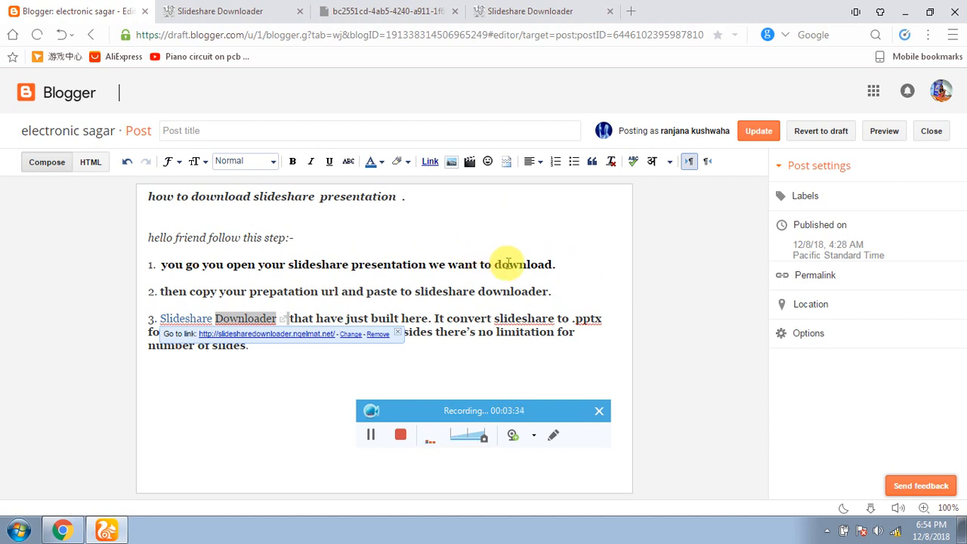
pyautogui.moveTo(484, 249)
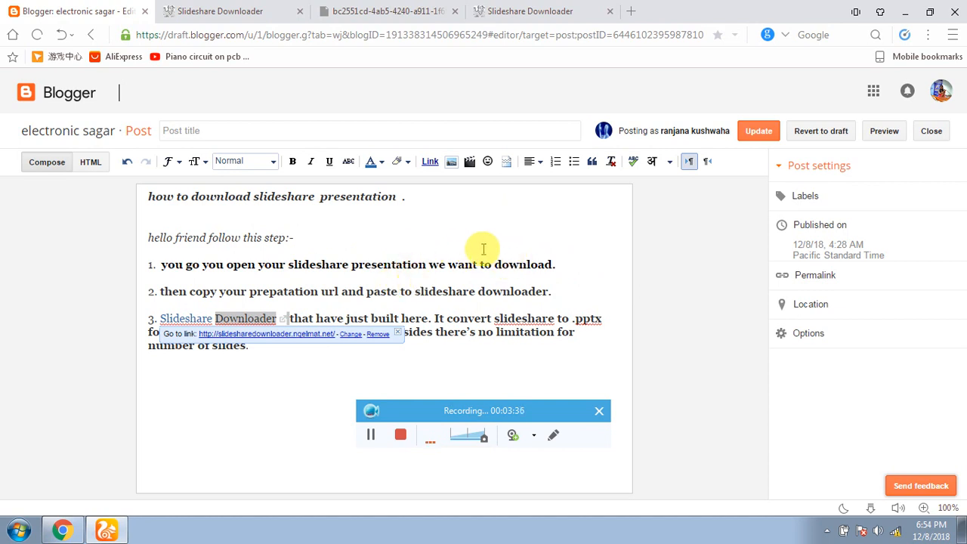
pyautogui.moveTo(420, 293)
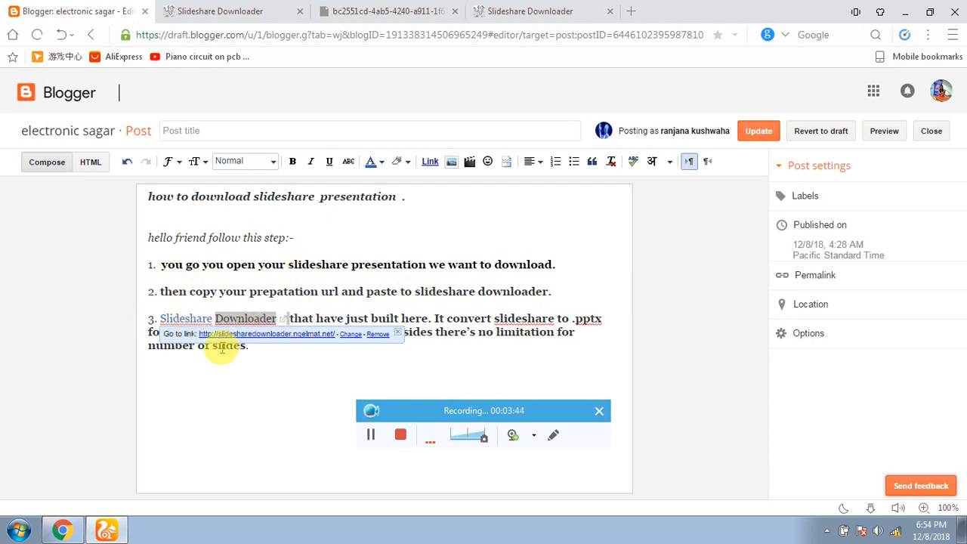
pyautogui.moveTo(290, 348)
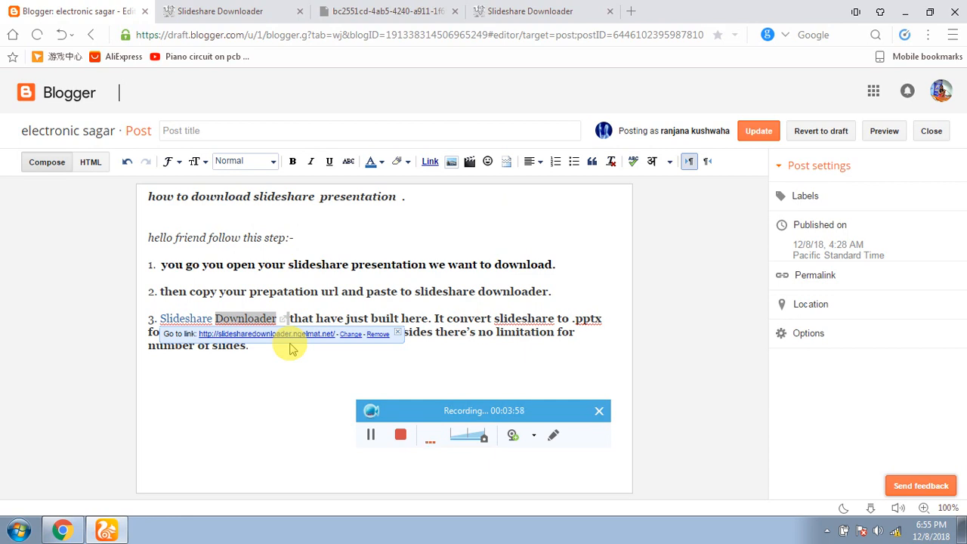
pyautogui.moveTo(381, 375)
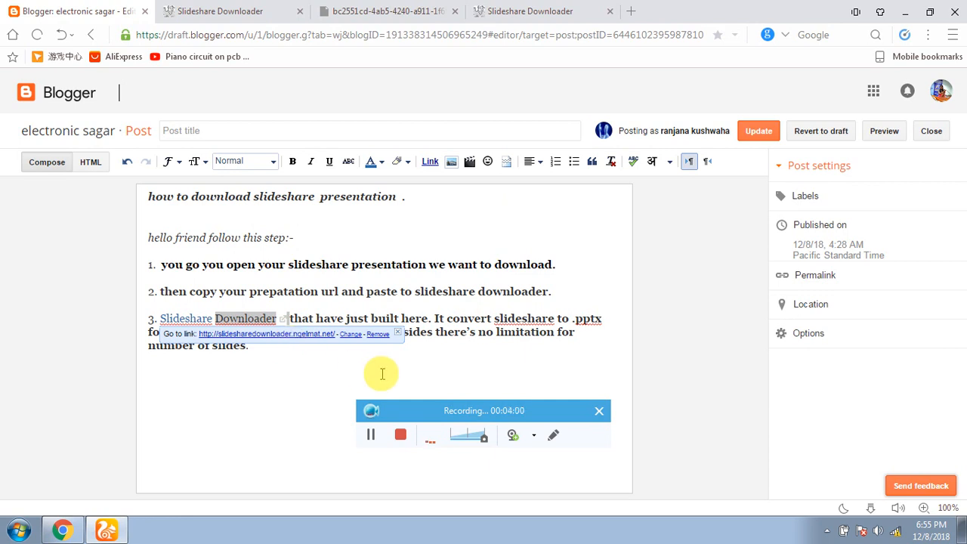